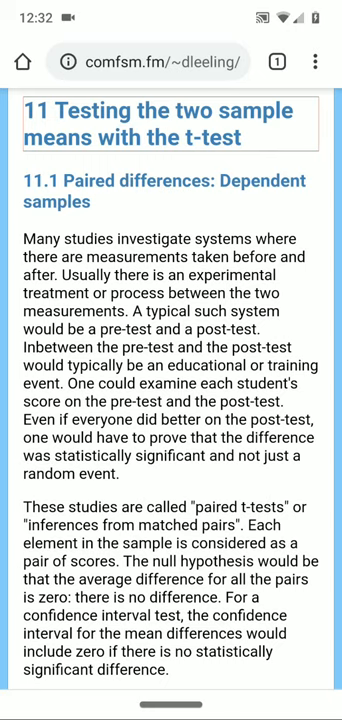
Swipe through the Google Photos pictures of the paired marbles being compared
{"action": "scroll", "scroll_direction": "down", "scroll_amount": 3}
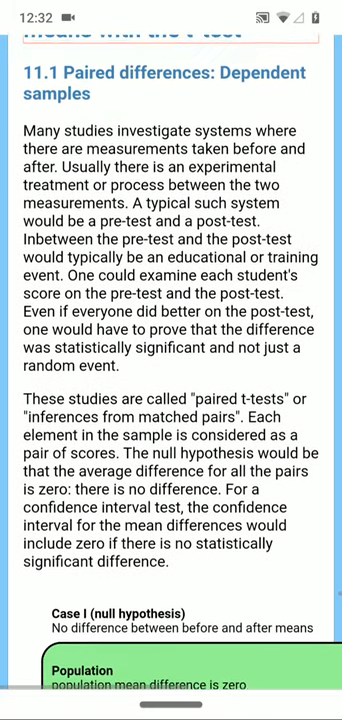
{"action": "scroll", "scroll_direction": "down", "scroll_amount": 3}
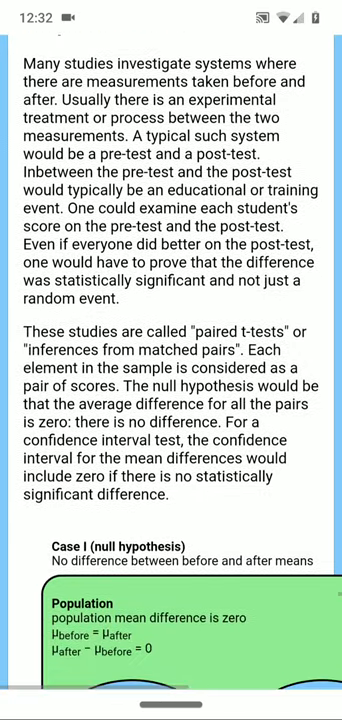
{"action": "scroll", "scroll_direction": "down", "scroll_amount": 3}
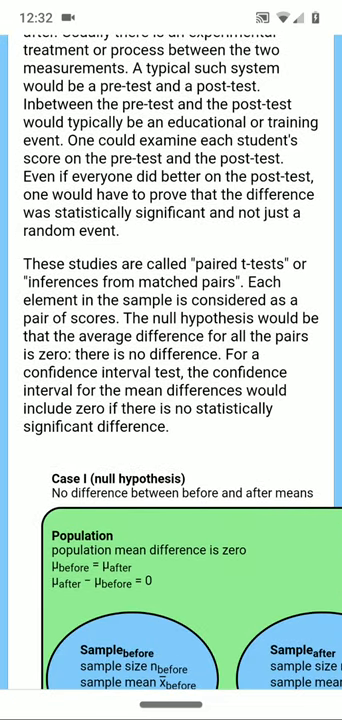
{"action": "scroll", "scroll_direction": "down", "scroll_amount": 3}
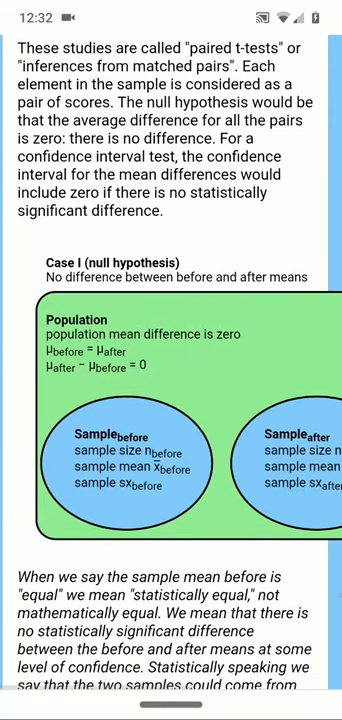
{"action": "scroll", "scroll_direction": "down", "scroll_amount": 3}
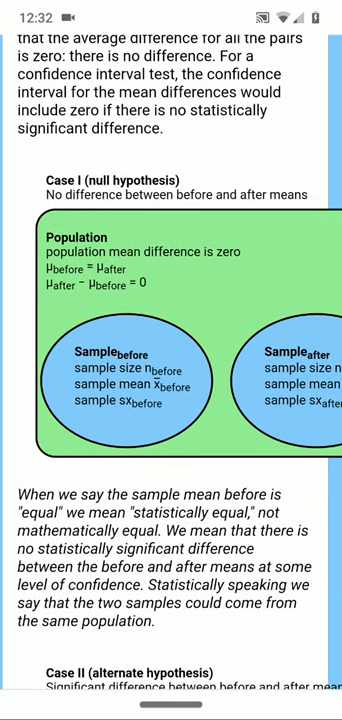
{"action": "scroll", "scroll_direction": "right", "scroll_amount": 3}
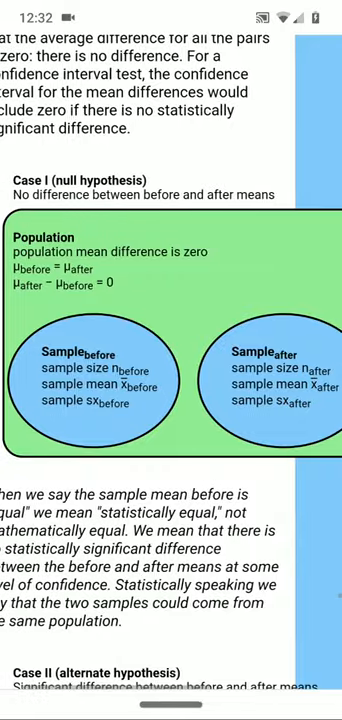
{"action": "scroll", "scroll_direction": "down", "scroll_amount": 3}
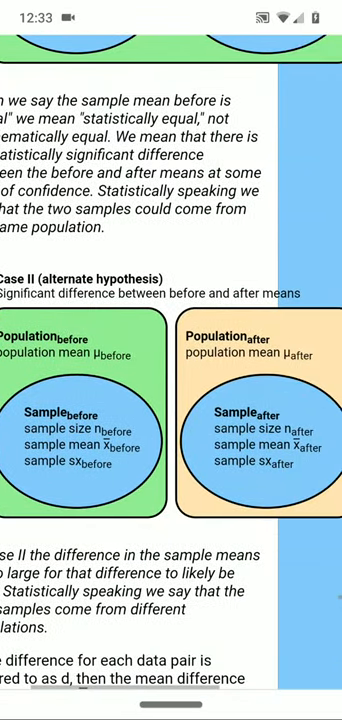
{"action": "scroll", "scroll_direction": "down", "scroll_amount": 3}
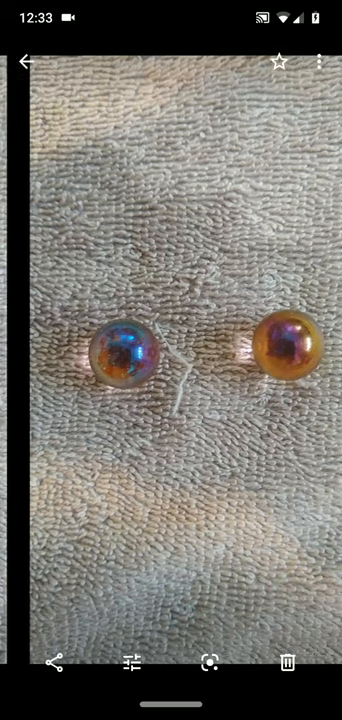
{"action": "scroll", "scroll_direction": "left", "scroll_amount": 3}
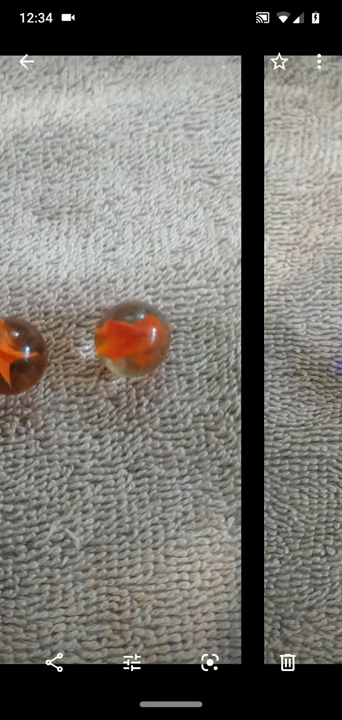
{"action": "scroll", "scroll_direction": "left", "scroll_amount": 3}
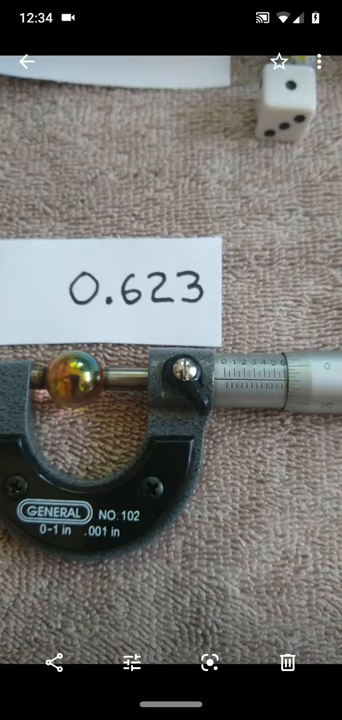
Swipe to the micrometer photo reading 0.623 and the overview of all labelled marbles
{"action": "scroll", "scroll_direction": "left", "scroll_amount": 3}
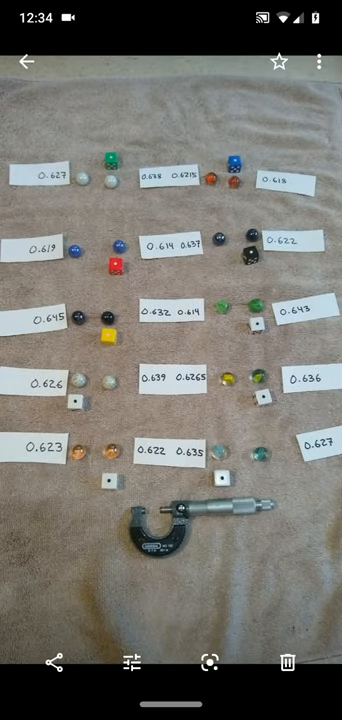
{"action": "scroll", "scroll_direction": "left", "scroll_amount": 3}
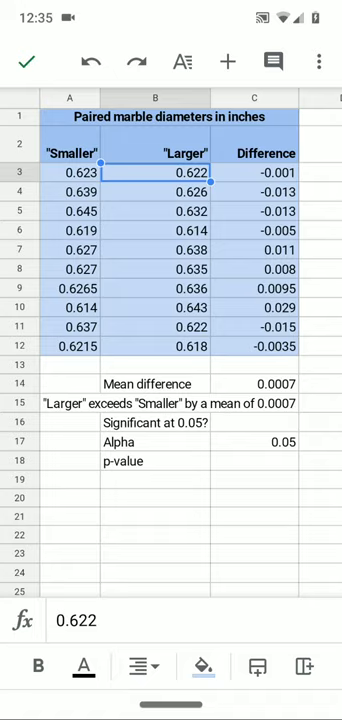
Check the first Larger diameter value in B3, then select the p-value cell C18
{"action": "left_click", "coordinate": [76, 172]}
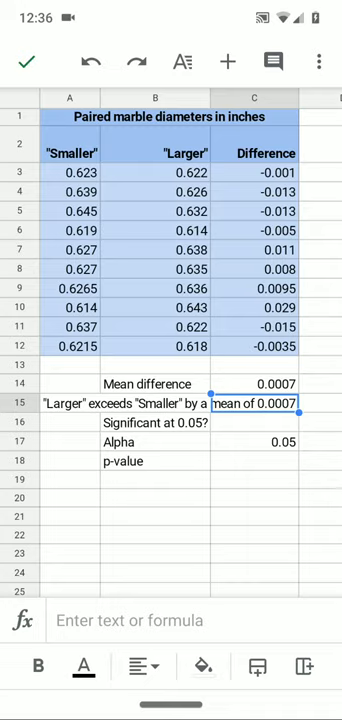
{"action": "left_click", "coordinate": [156, 442]}
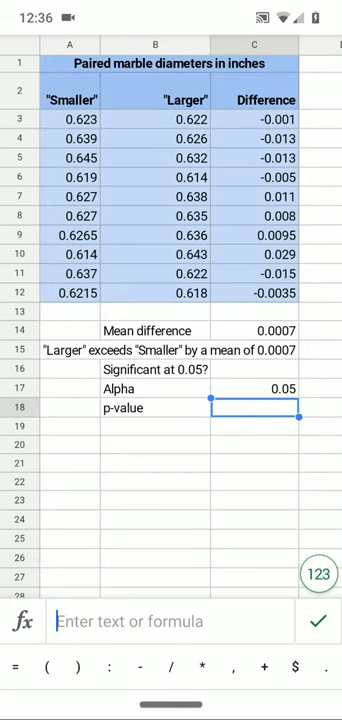
Enter =TTEST(A3:A12,B3:B12,2,1 in C18 as a two-tailed paired test
{"action": "type", "text": "tt"}
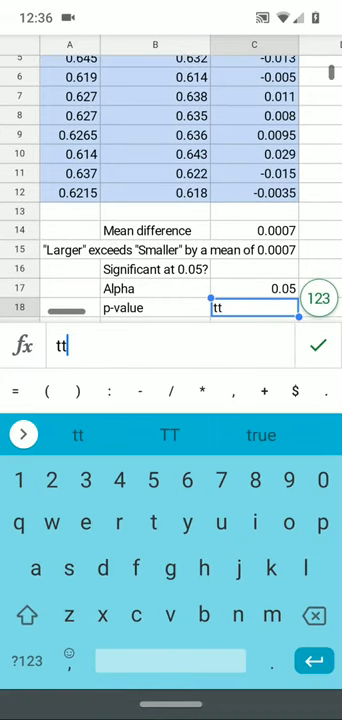
{"action": "type", "text": "es"}
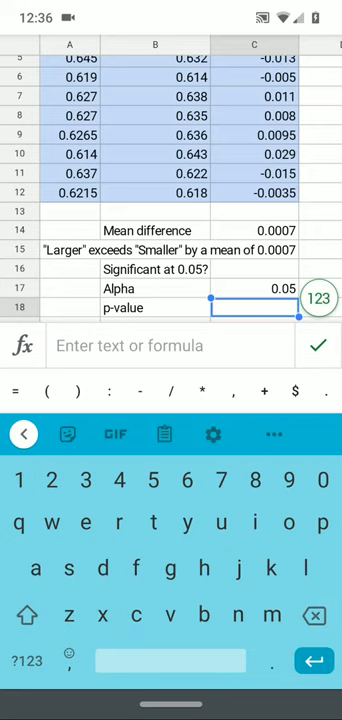
{"action": "type", "text": "=ttest"}
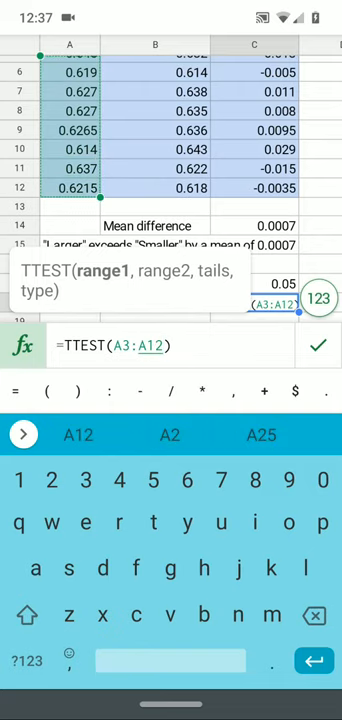
{"action": "type", "text": ",B3:B12"}
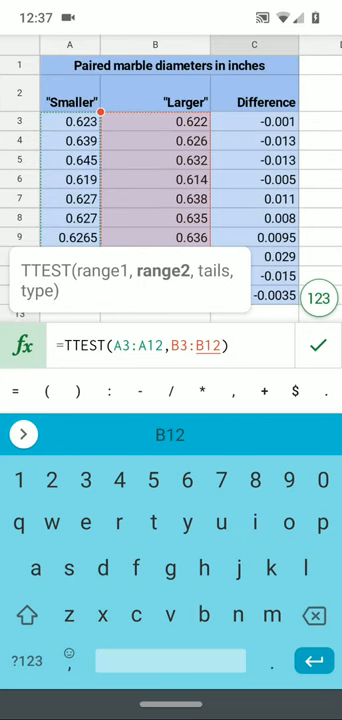
{"action": "type", "text": ","}
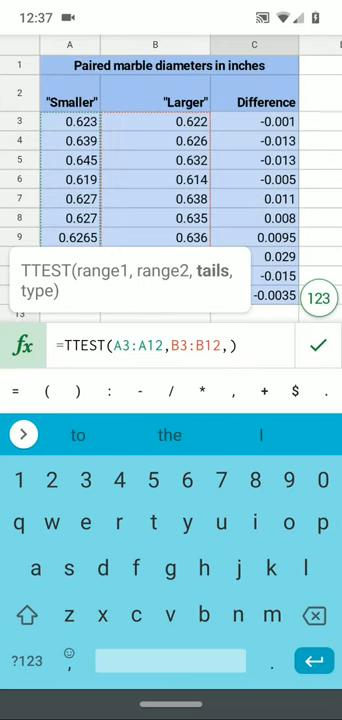
{"action": "type", "text": "2"}
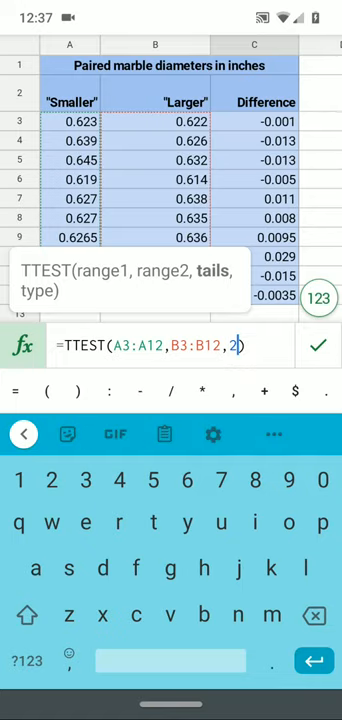
{"action": "type", "text": ","}
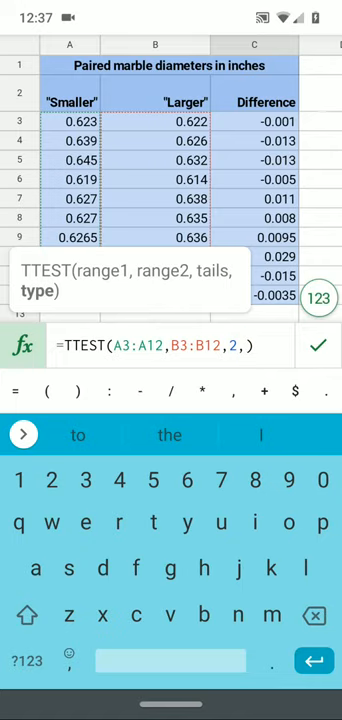
{"action": "type", "text": "1"}
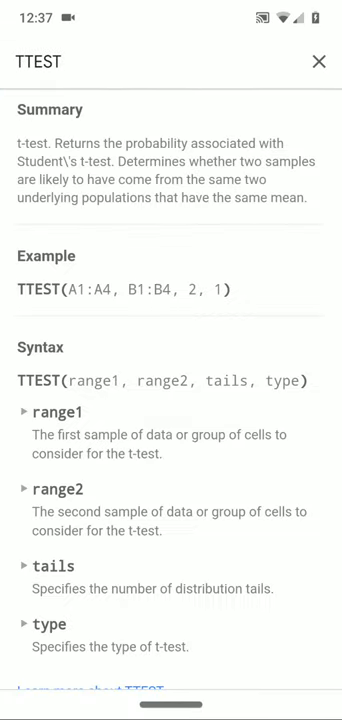
From the TTEST help panel, open the 'Learn more about TTEST' article
{"action": "scroll", "scroll_direction": "down", "scroll_amount": 3}
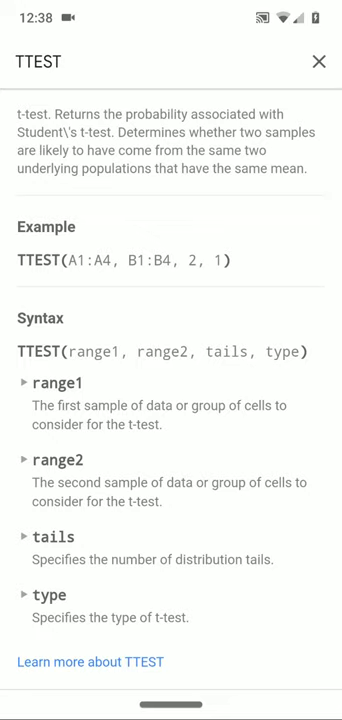
{"action": "left_click", "coordinate": [92, 662]}
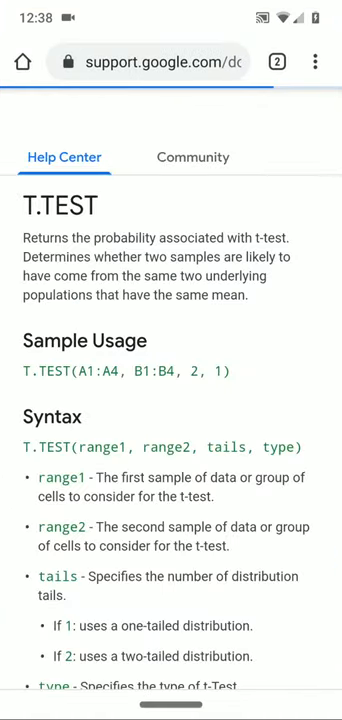
Read the T.TEST Help Center section on tails and type arguments
{"action": "scroll", "scroll_direction": "down", "scroll_amount": 3}
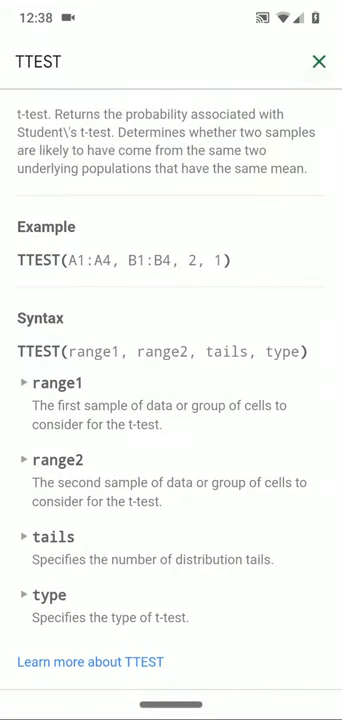
{"action": "left_click", "coordinate": [320, 60]}
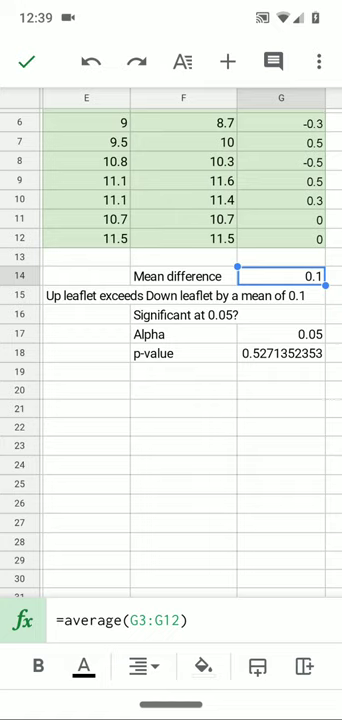
{"action": "scroll", "scroll_direction": "right", "scroll_amount": 3}
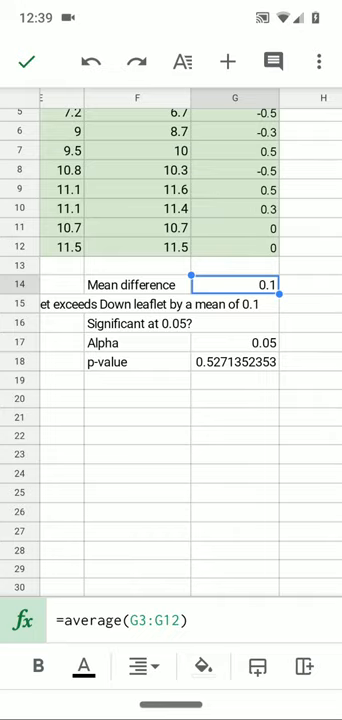
{"action": "left_click", "coordinate": [230, 362]}
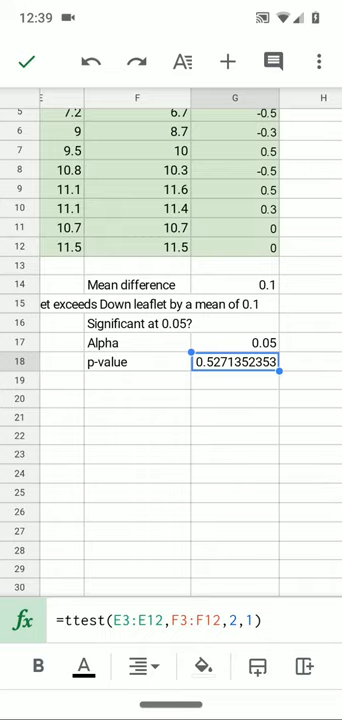
{"action": "scroll", "scroll_direction": "right", "scroll_amount": 3}
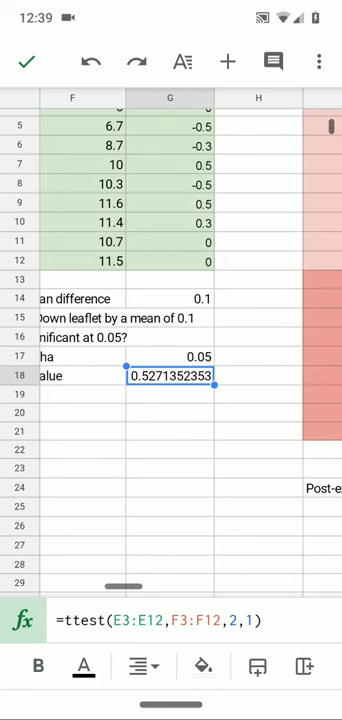
{"action": "scroll", "scroll_direction": "left", "scroll_amount": 3}
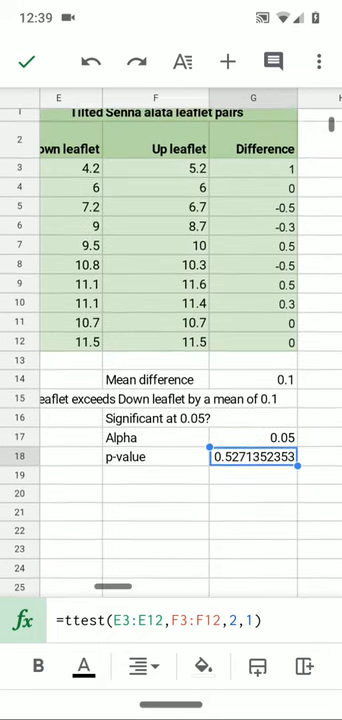
{"action": "scroll", "scroll_direction": "right", "scroll_amount": 3}
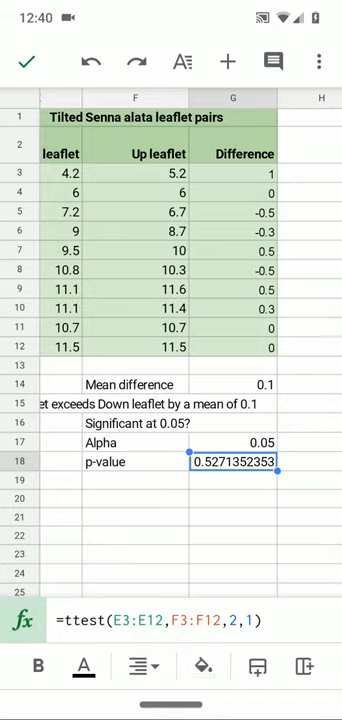
{"action": "scroll", "scroll_direction": "right", "scroll_amount": 3}
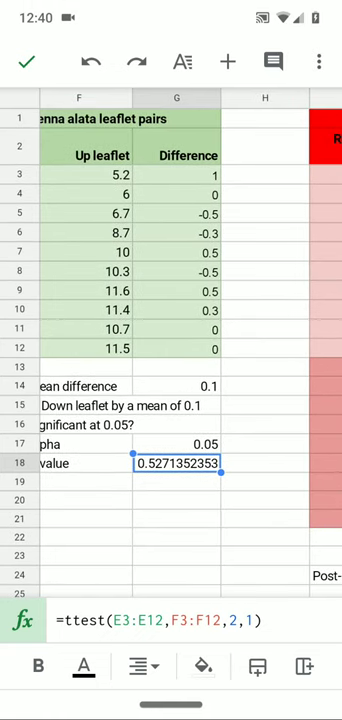
{"action": "scroll", "scroll_direction": "right", "scroll_amount": 3}
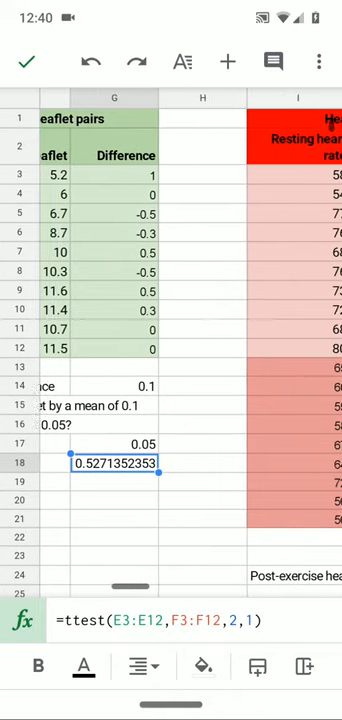
Scroll over to the resting versus post-exercise heart rate table
{"action": "scroll", "scroll_direction": "right", "scroll_amount": 3}
{"action": "type", "text": "="}
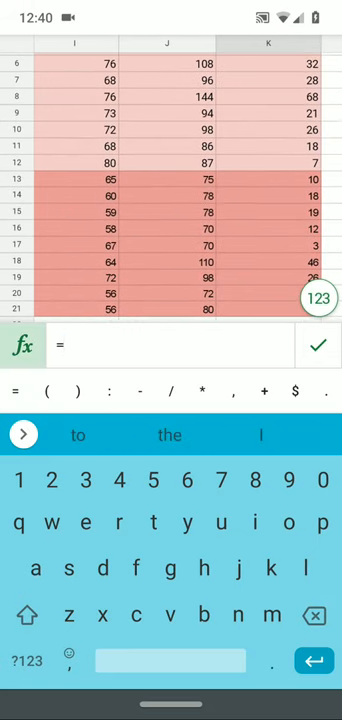
Enter =TTEST(I3:I21,J3:J21,2,1) in K27, returning a p-value of about 0.0000048
{"action": "type", "text": "ttest"}
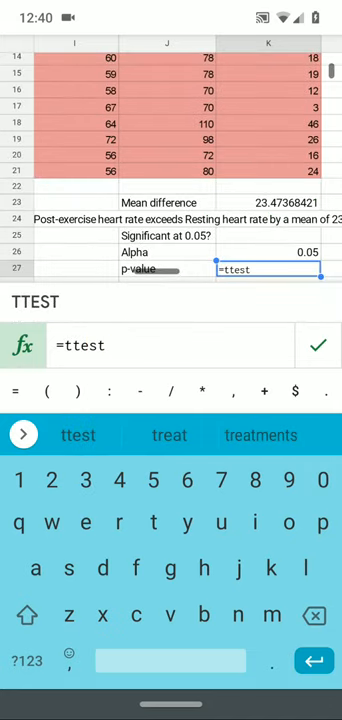
{"action": "left_click", "coordinate": [76, 434]}
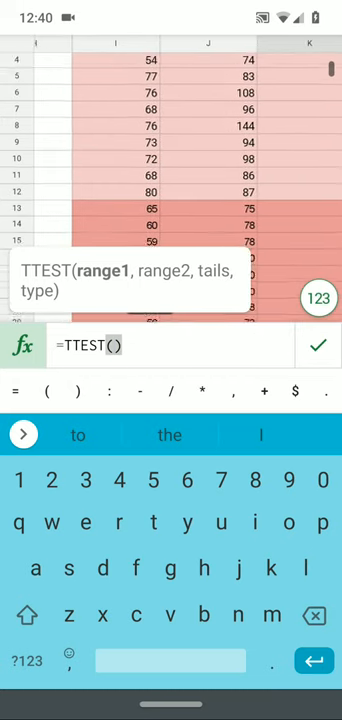
{"action": "scroll", "scroll_direction": "up", "scroll_amount": 3}
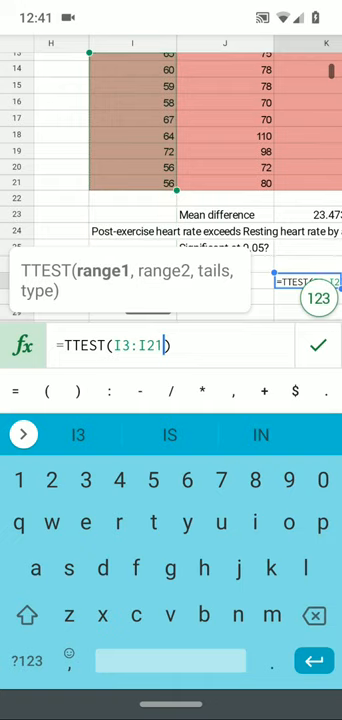
{"action": "type", "text": ",J3:J21"}
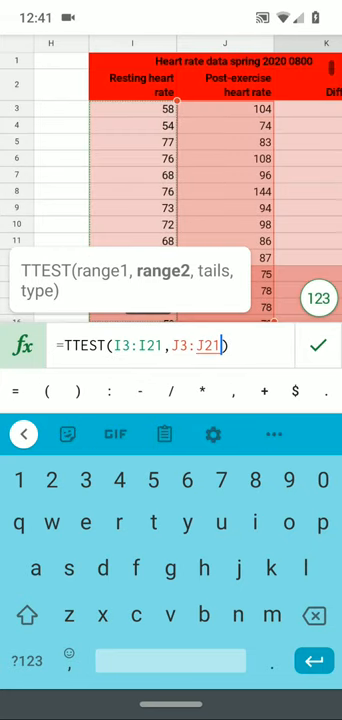
{"action": "type", "text": ","}
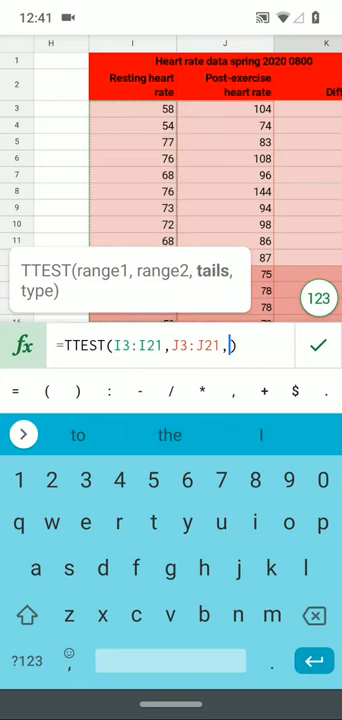
{"action": "type", "text": "2"}
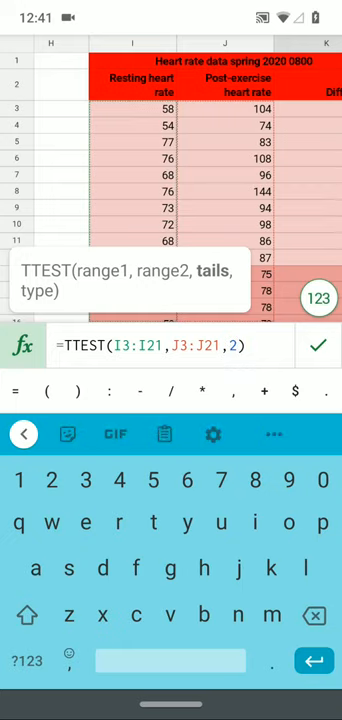
{"action": "type", "text": ",1"}
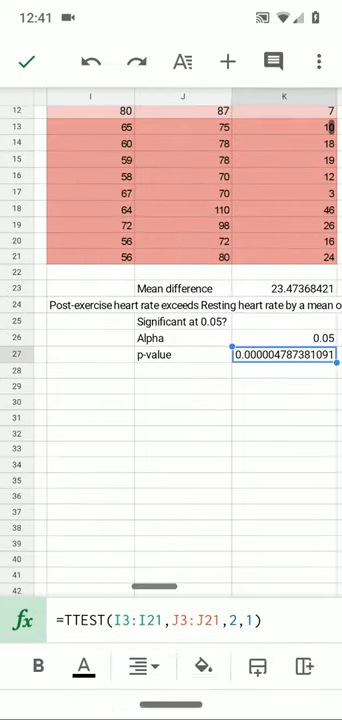
{"action": "scroll", "scroll_direction": "right", "scroll_amount": 3}
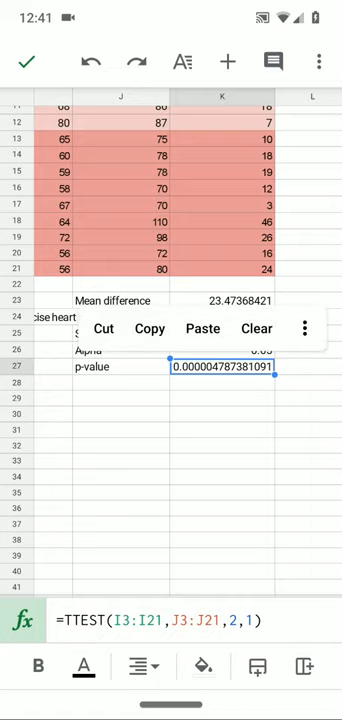
{"action": "left_click", "coordinate": [220, 400]}
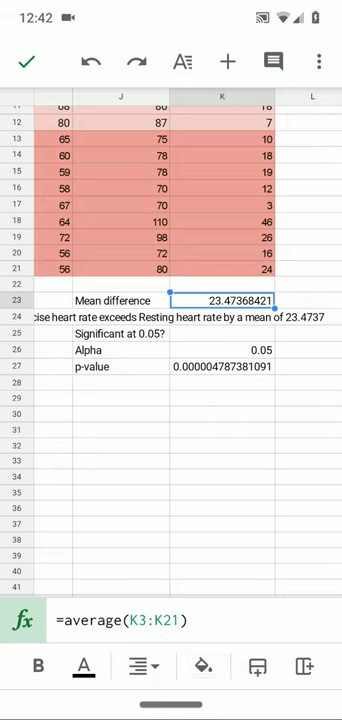
{"action": "left_click", "coordinate": [222, 368]}
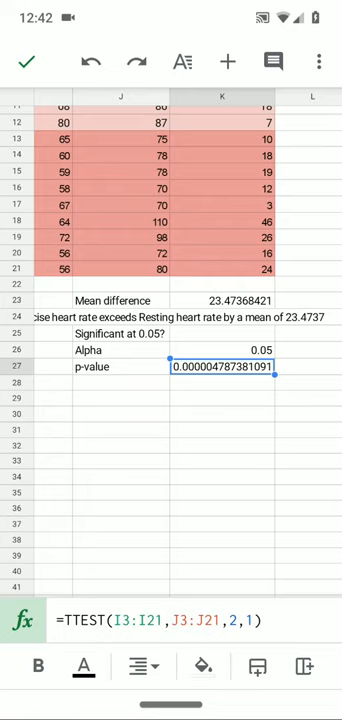
{"action": "scroll", "scroll_direction": "up", "scroll_amount": 3}
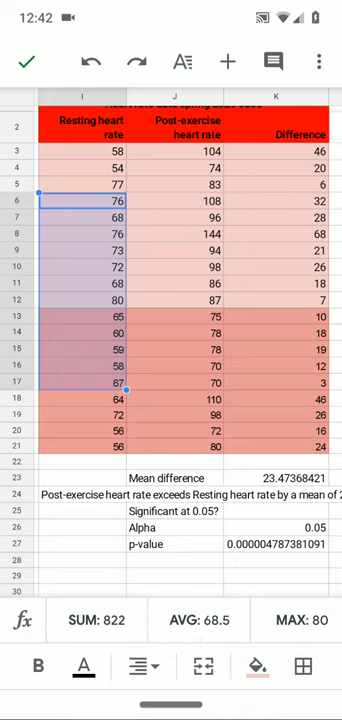
{"action": "scroll", "scroll_direction": "down", "scroll_amount": 3}
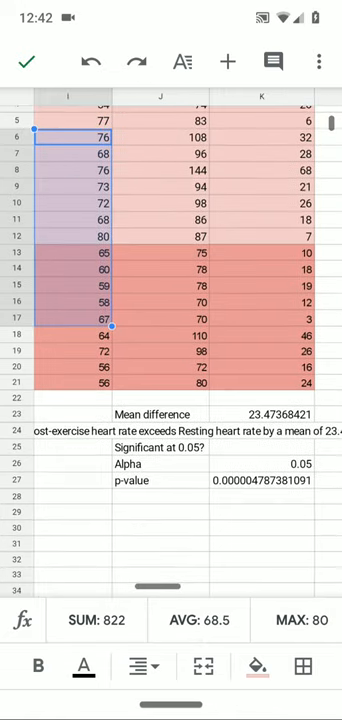
{"action": "left_click", "coordinate": [174, 356]}
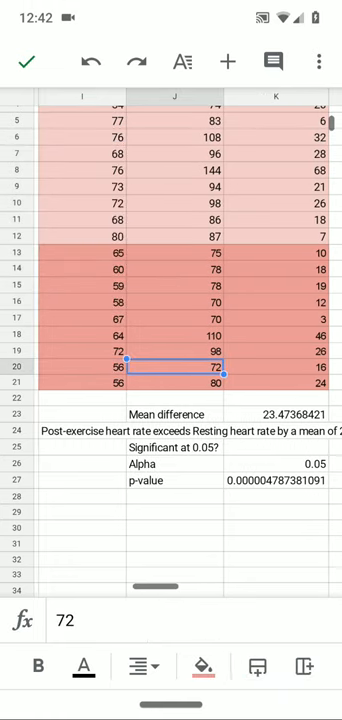
{"action": "left_click", "coordinate": [80, 370]}
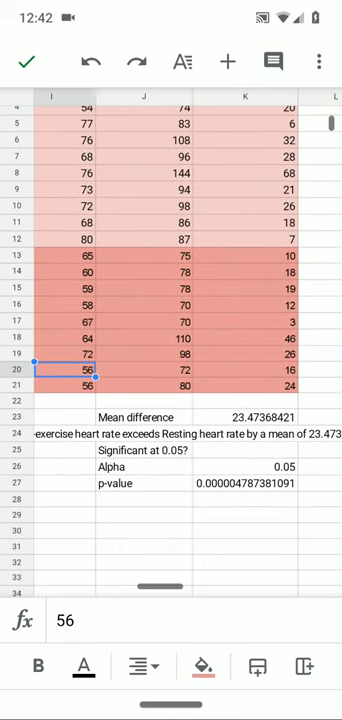
{"action": "scroll", "scroll_direction": "up", "scroll_amount": 3}
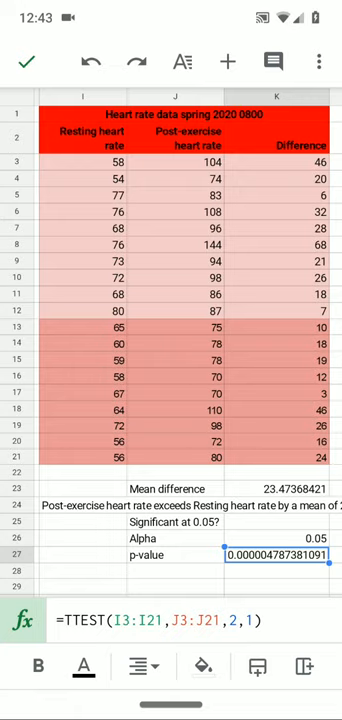
{"action": "left_click", "coordinate": [160, 556]}
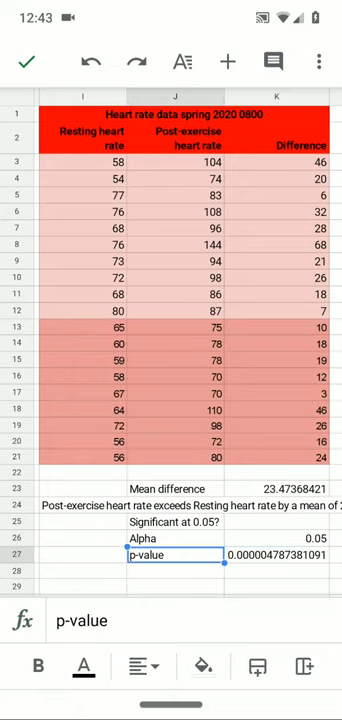